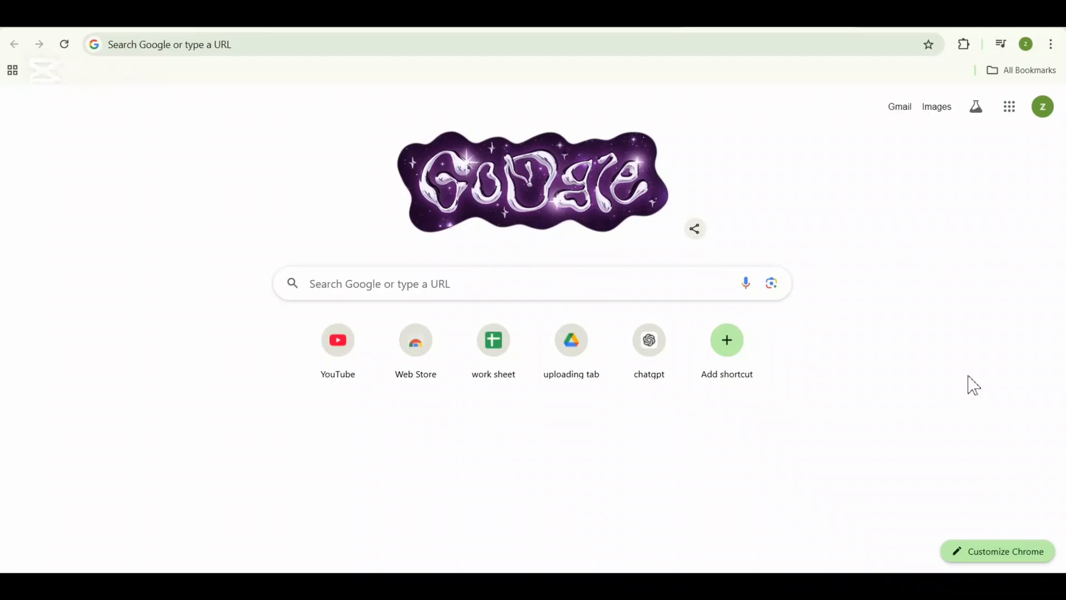
pyautogui.moveTo(527, 188)
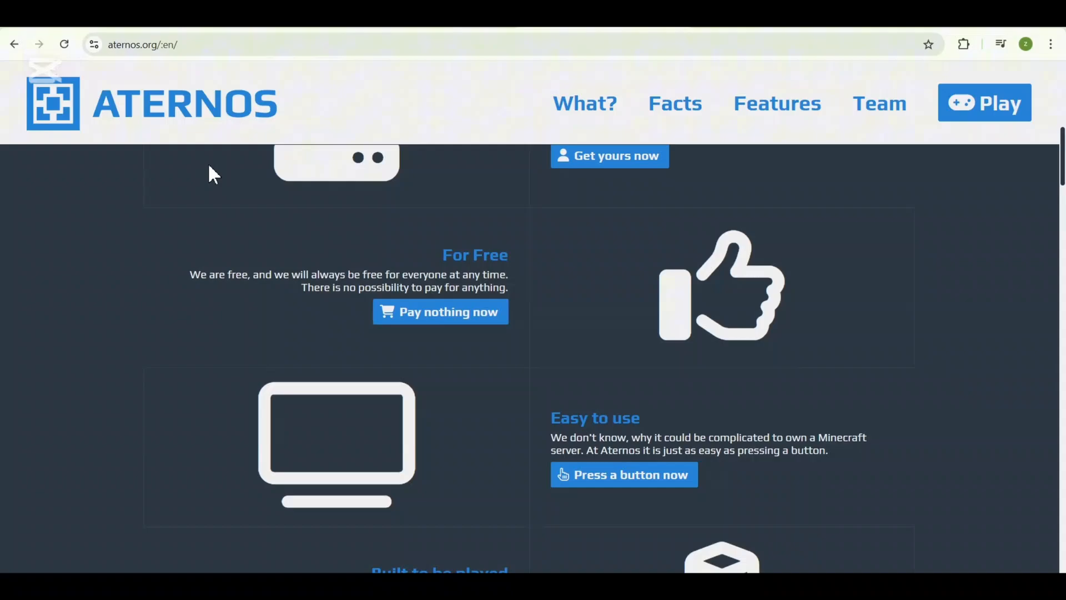
pyautogui.moveTo(476, 331)
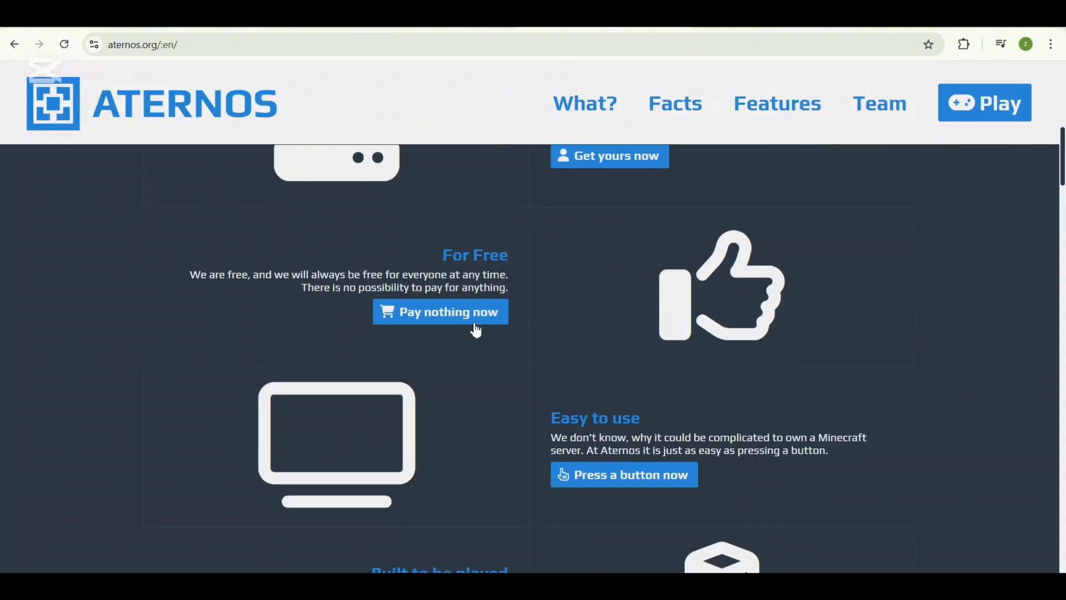
# Step: Follow the Play link in the Aternos homepage header toward the /go/ page
pyautogui.click(984, 103)
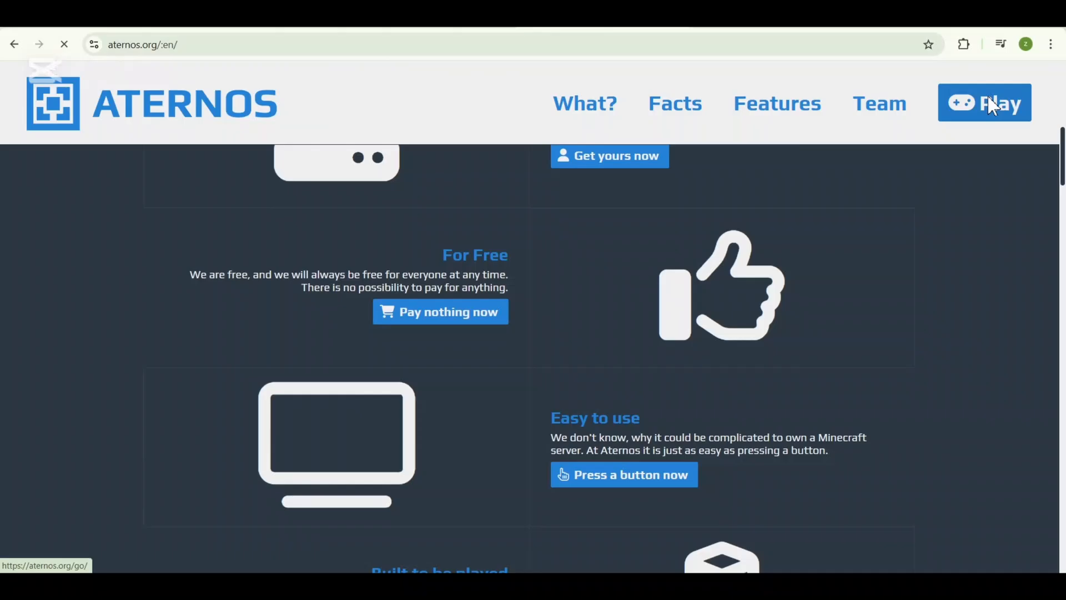
pyautogui.click(984, 102)
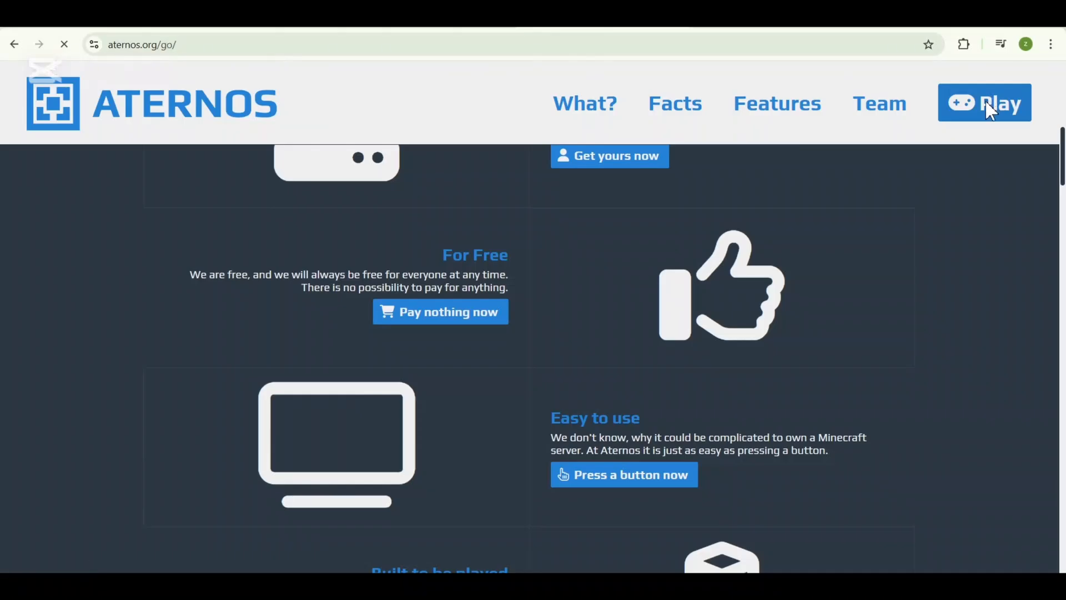
# Step: Continue to the Welcome to Aternos page and choose Sign up
pyautogui.click(984, 103)
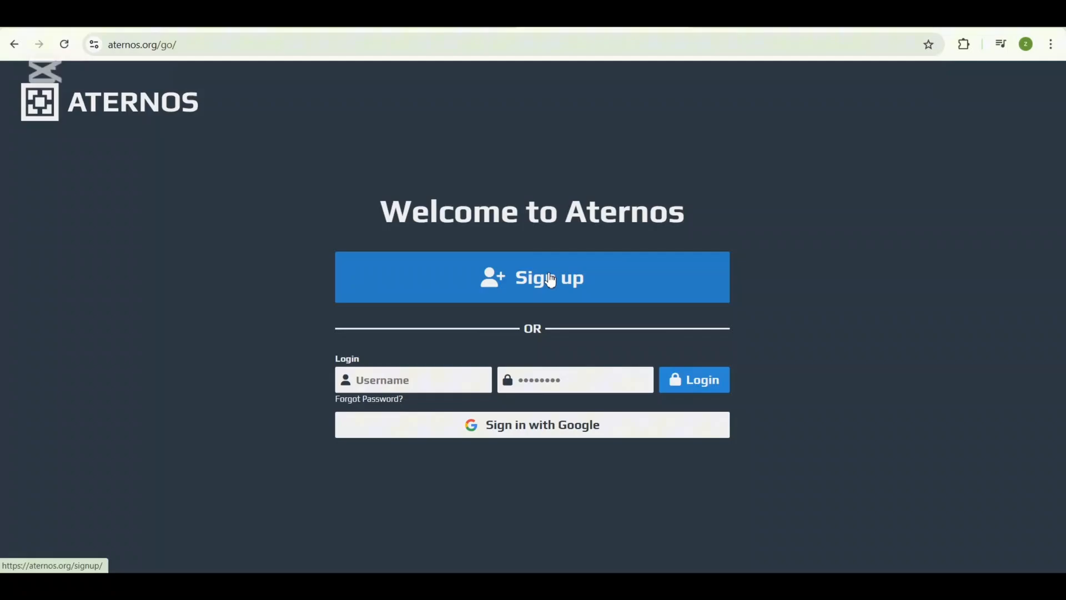
pyautogui.click(532, 278)
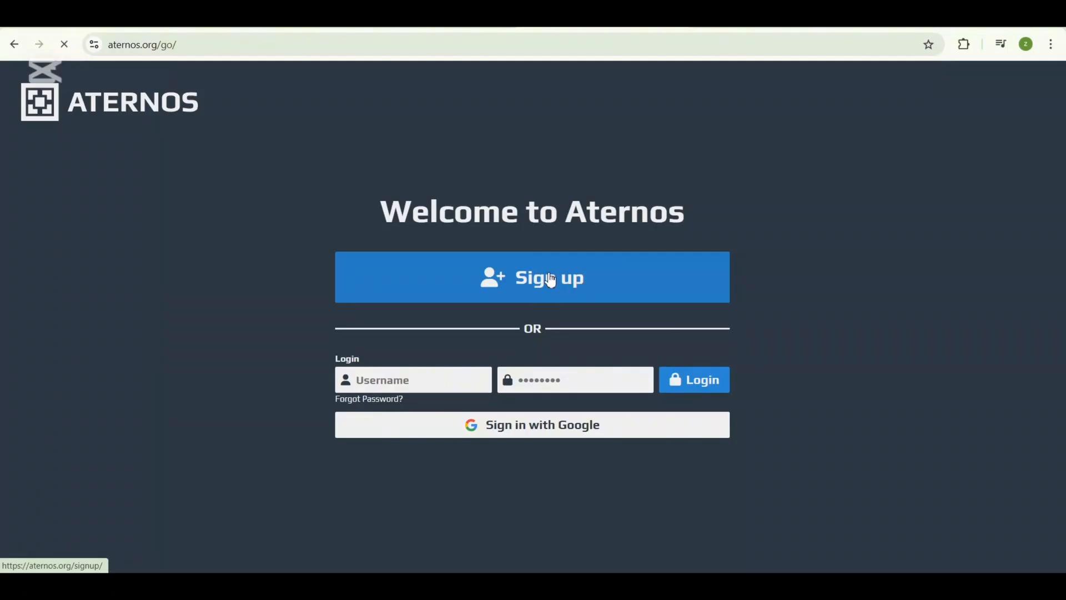
pyautogui.click(532, 278)
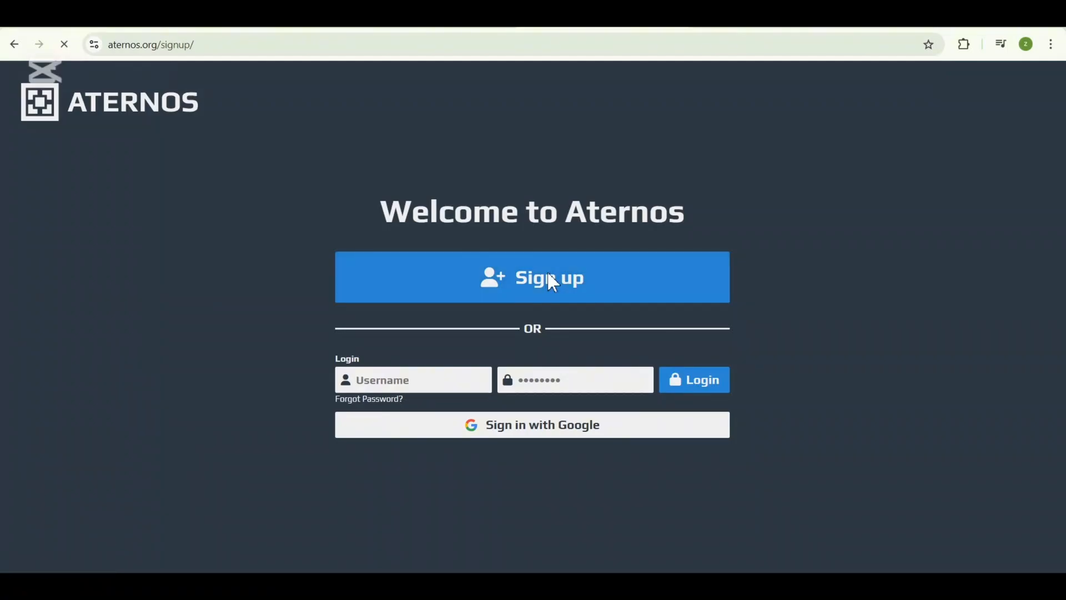
pyautogui.click(532, 277)
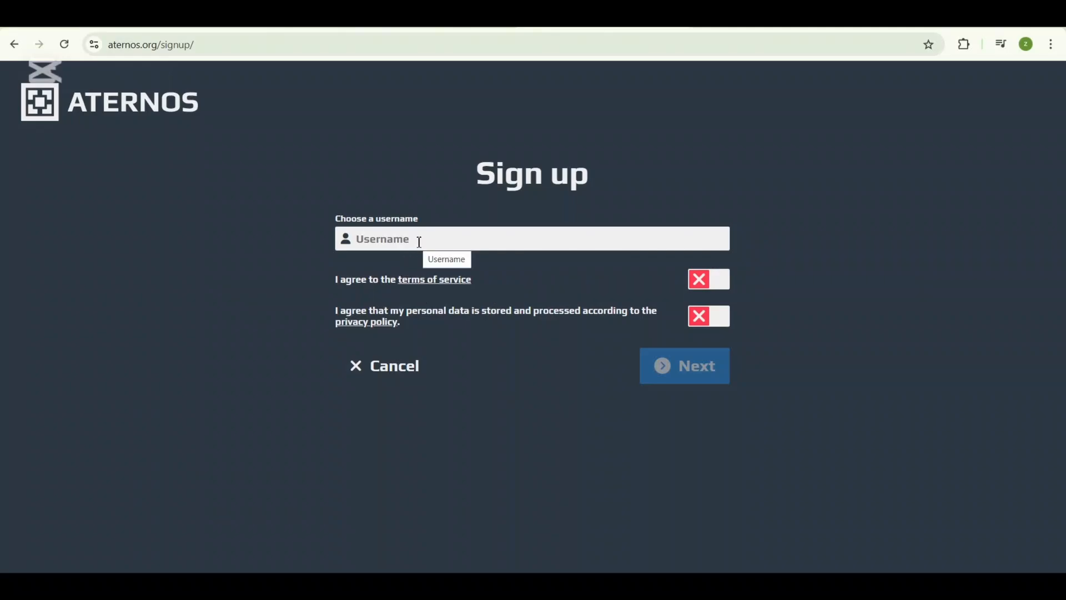
# Step: Enter username 'underdugg', accept the terms and privacy toggles, and continue
pyautogui.write('u')
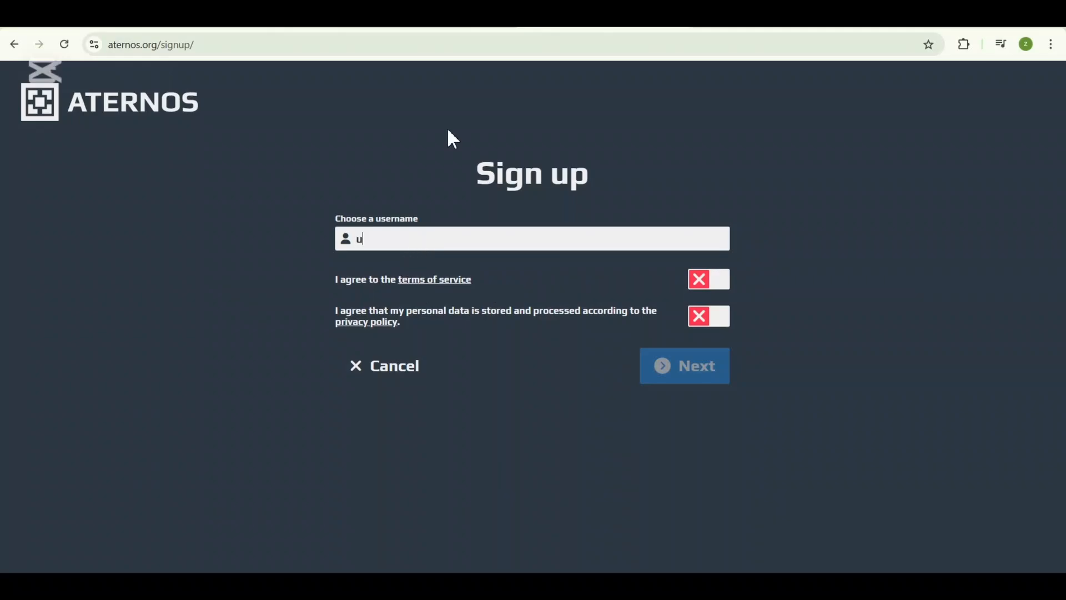
pyautogui.write('nderdugg')
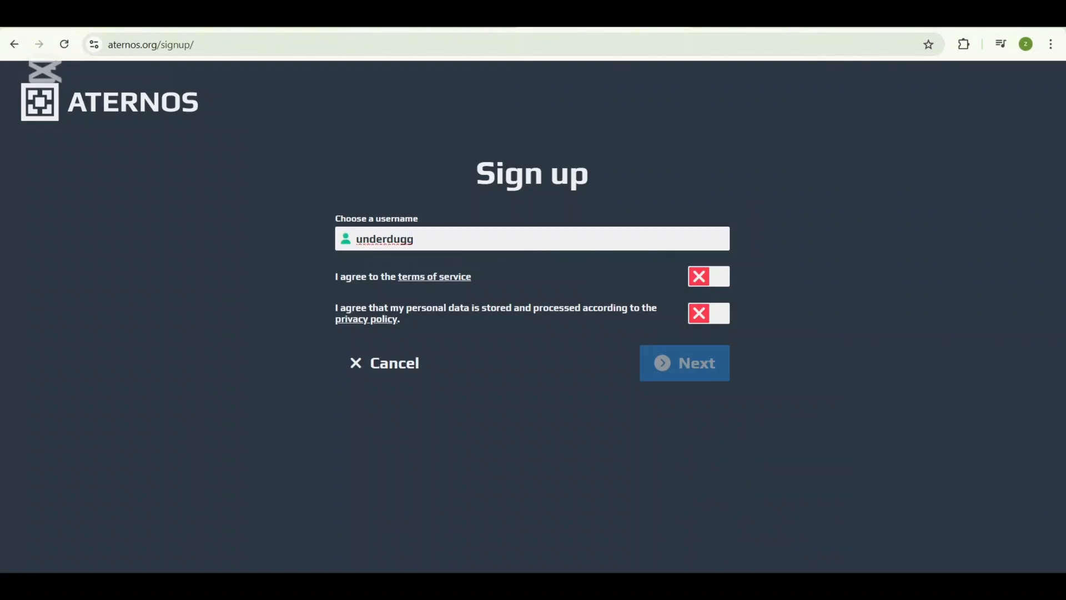
pyautogui.click(708, 276)
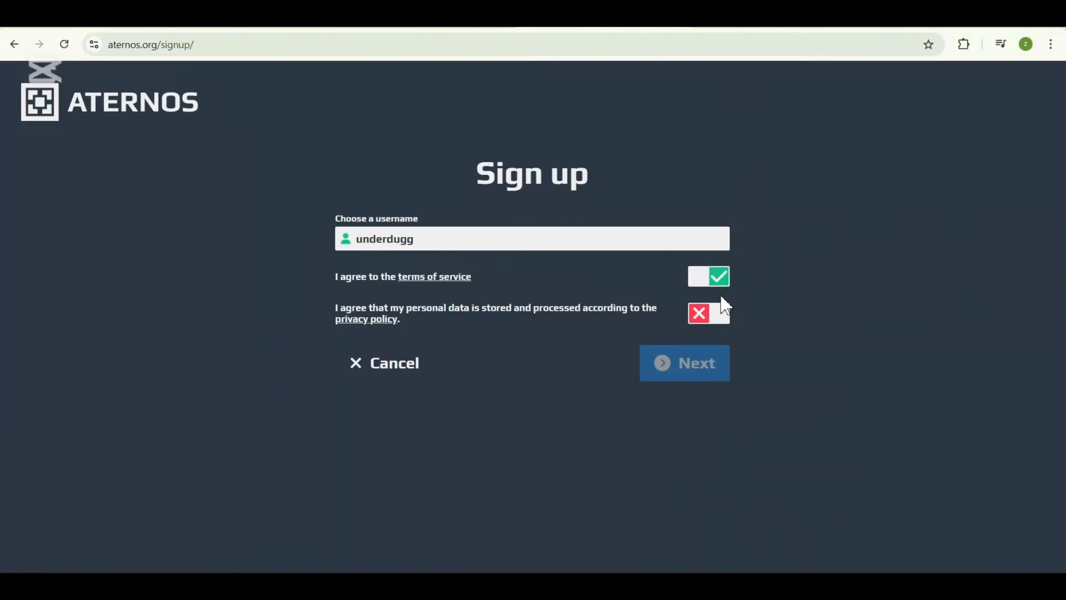
pyautogui.click(708, 314)
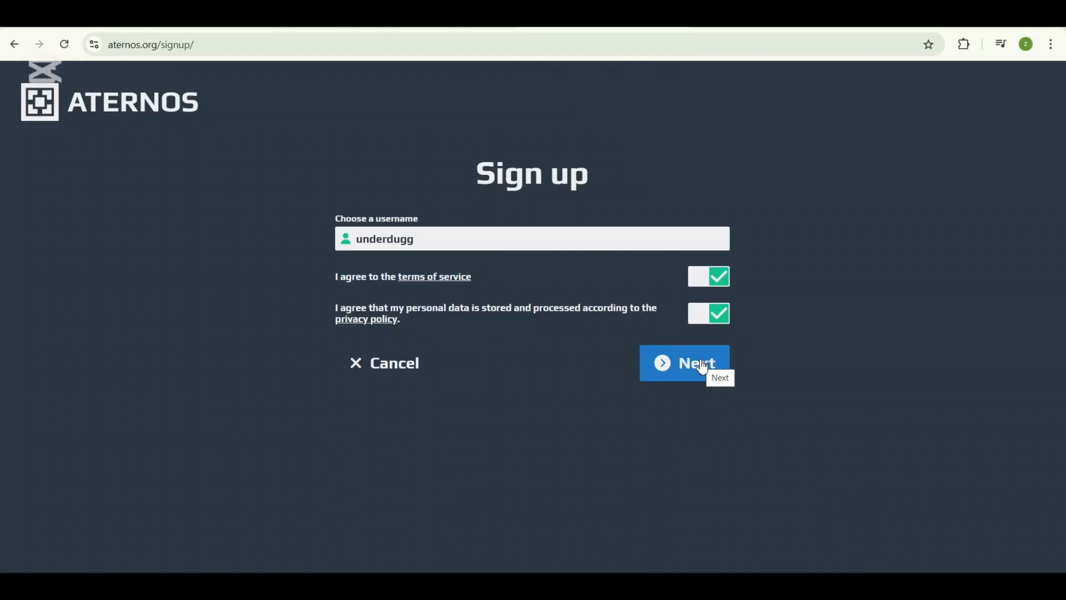
pyautogui.click(685, 363)
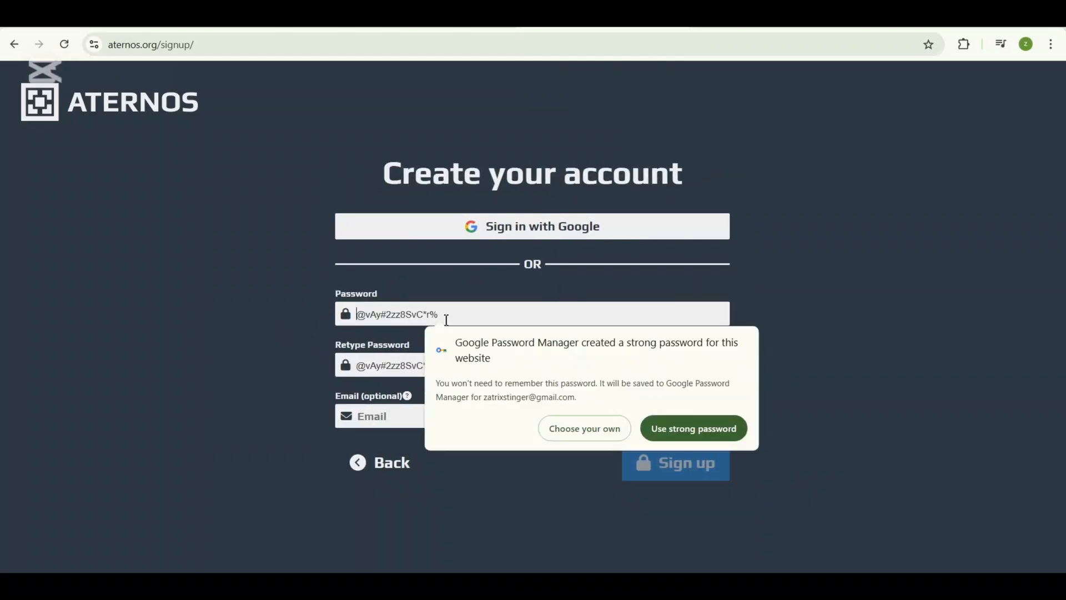
# Step: Enter and confirm the password, add the optional email, and submit Sign up
pyautogui.click(584, 428)
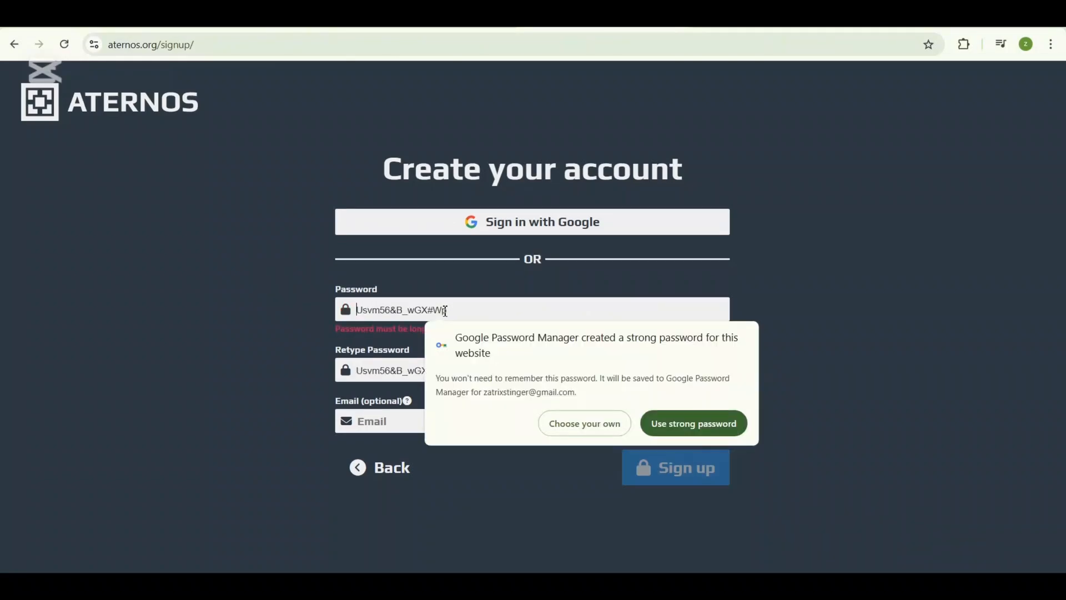
pyautogui.click(583, 423)
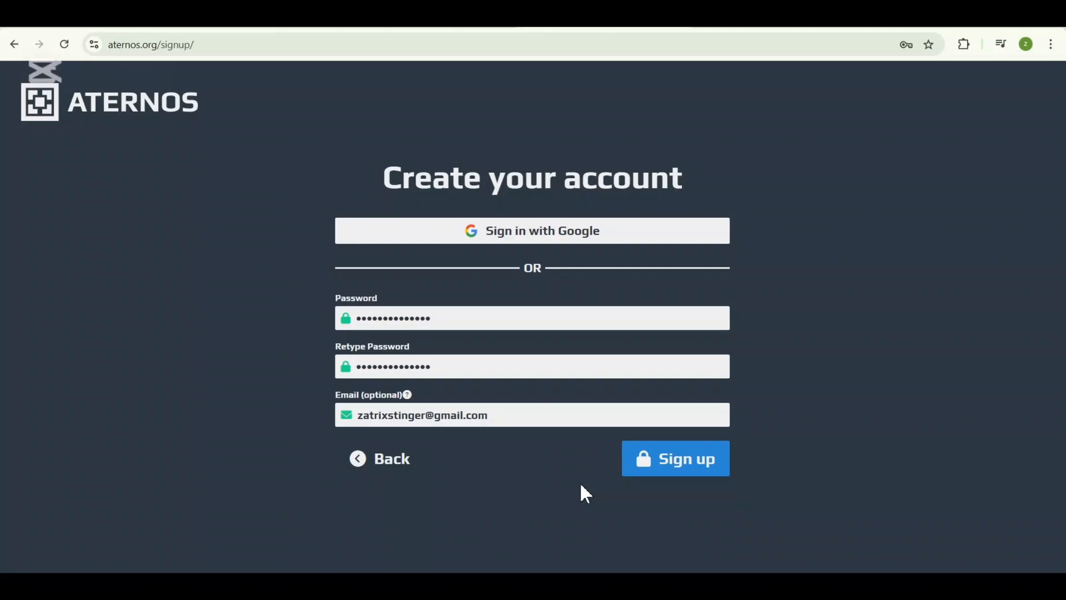
pyautogui.moveTo(665, 472)
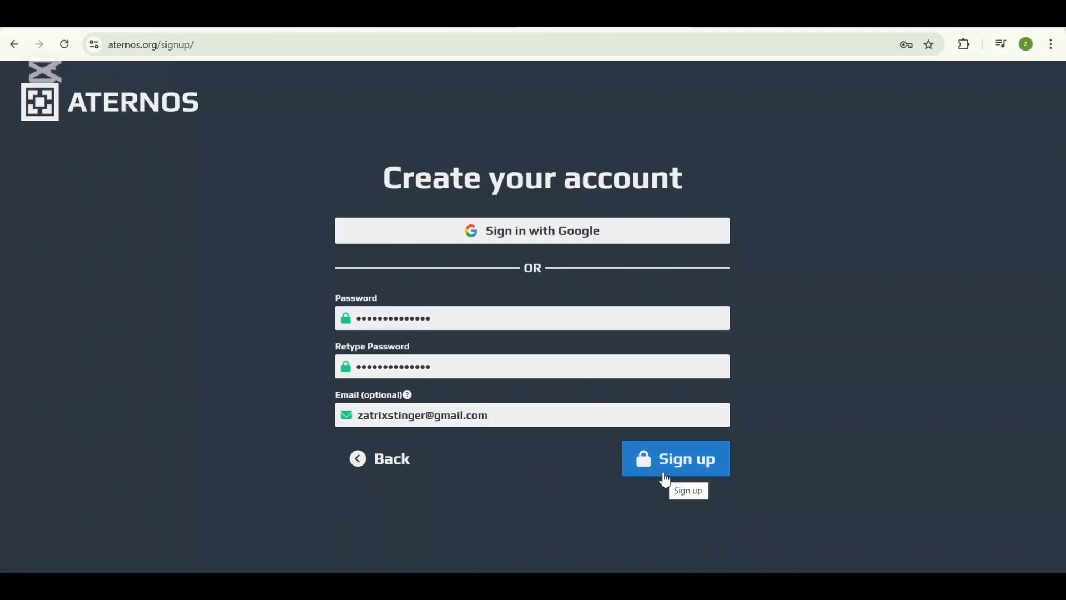
pyautogui.click(675, 458)
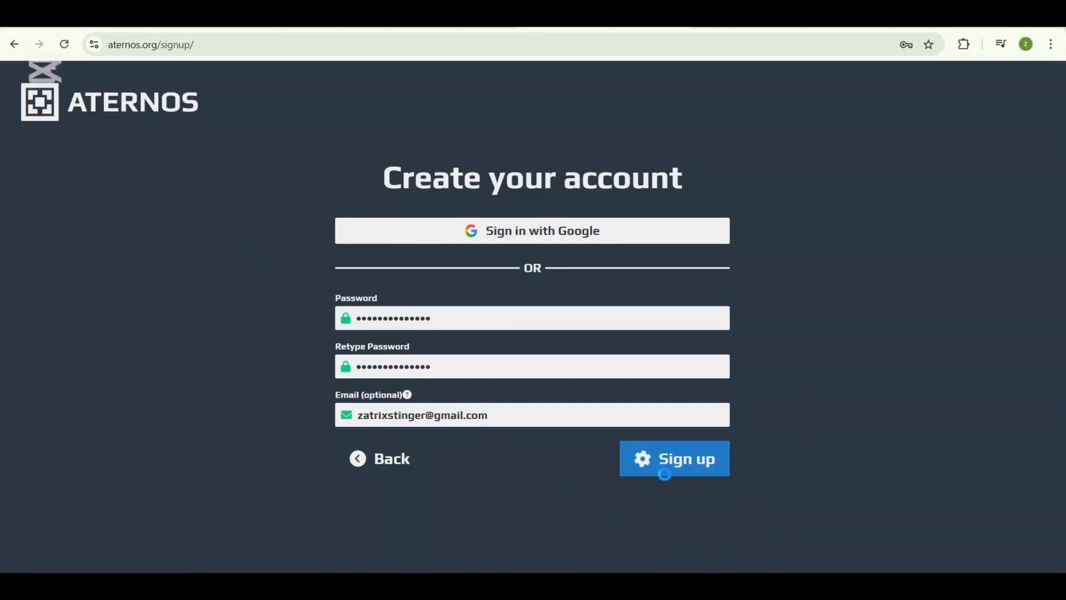
pyautogui.click(675, 458)
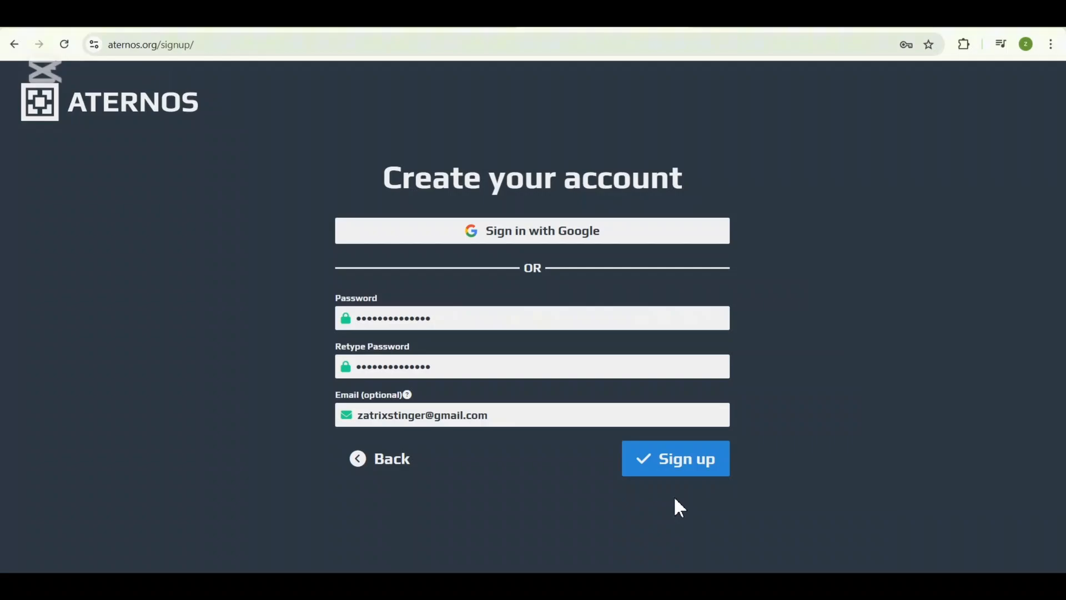
pyautogui.click(674, 458)
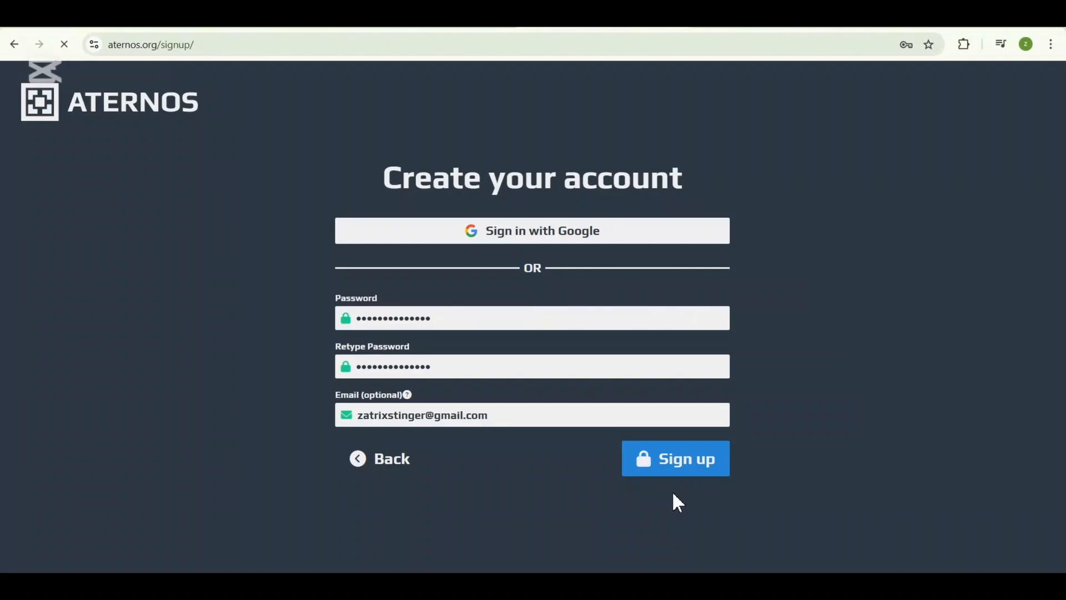
pyautogui.click(675, 458)
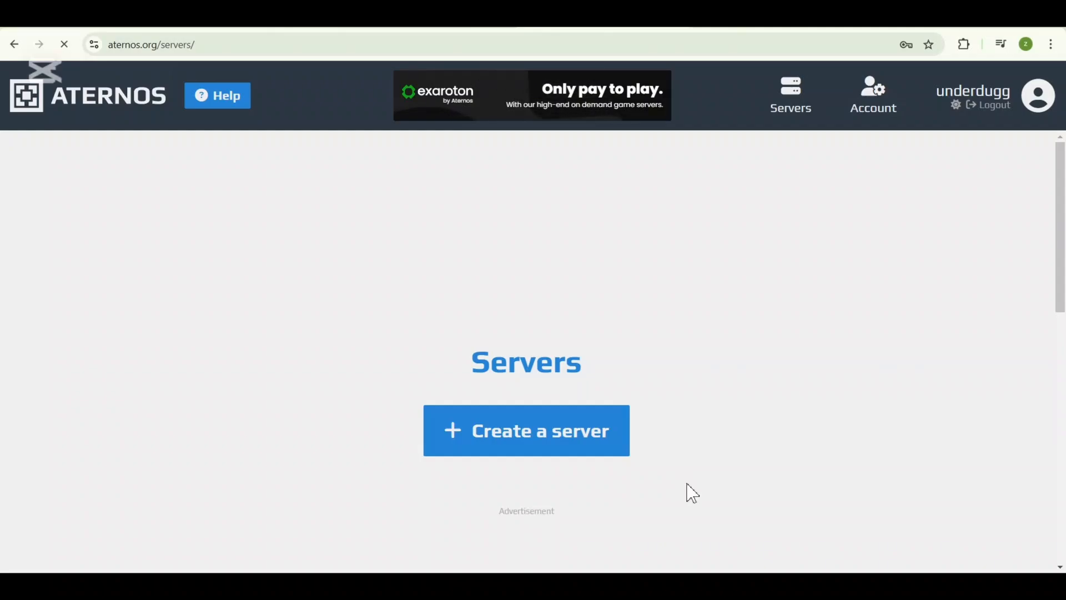
pyautogui.moveTo(663, 505)
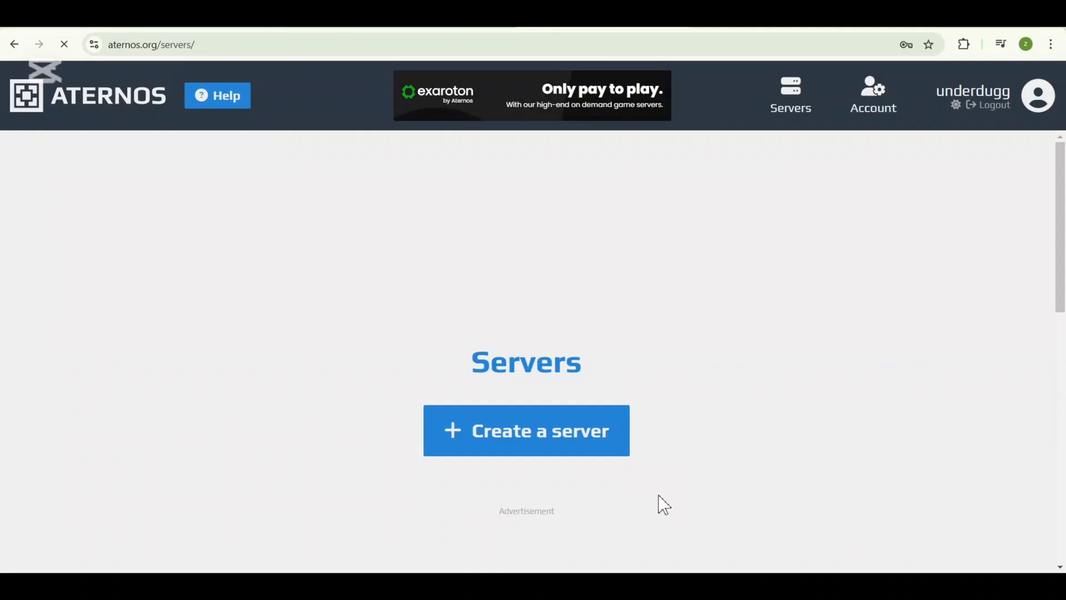
pyautogui.moveTo(615, 519)
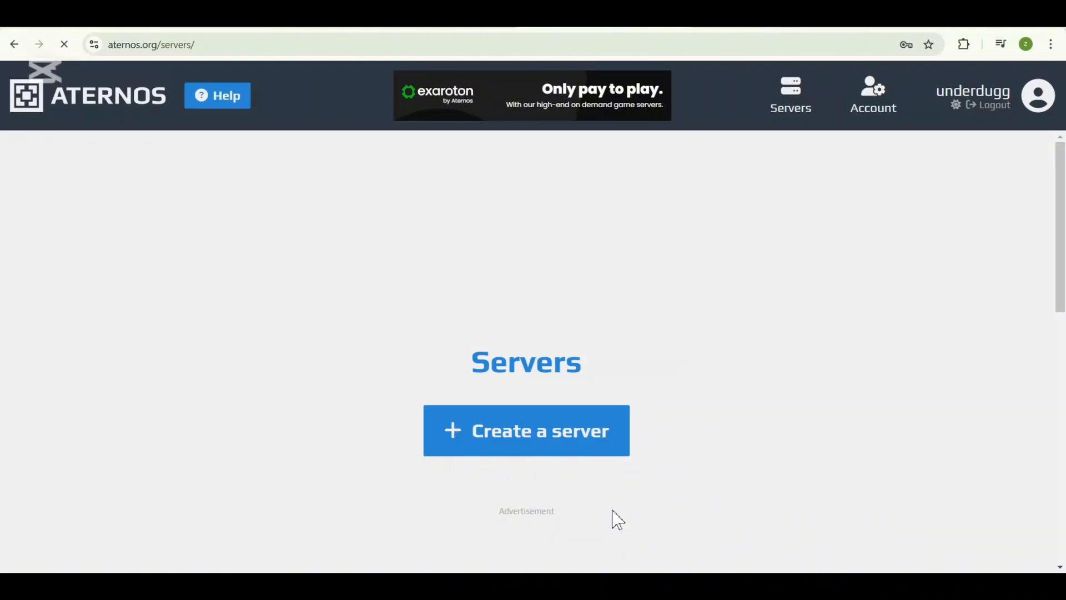